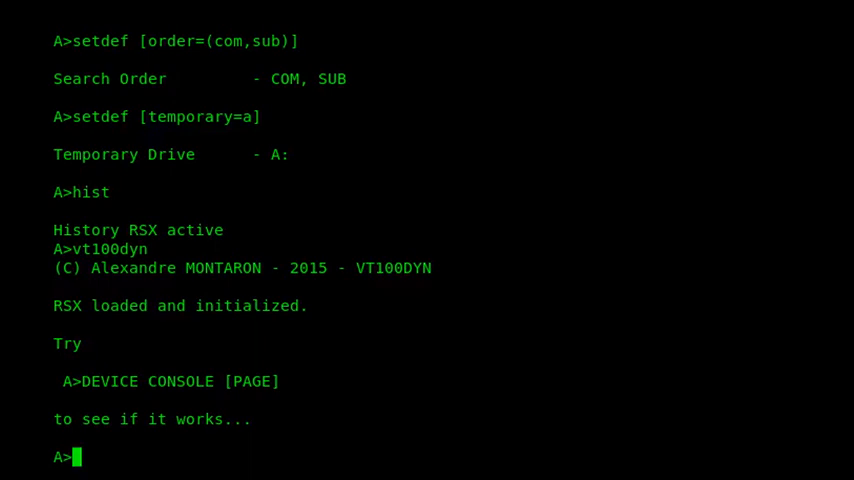
# - Switch to drive D:, list its files with dir, and begin typing the mbasic launch command
pyautogui.write('d:')
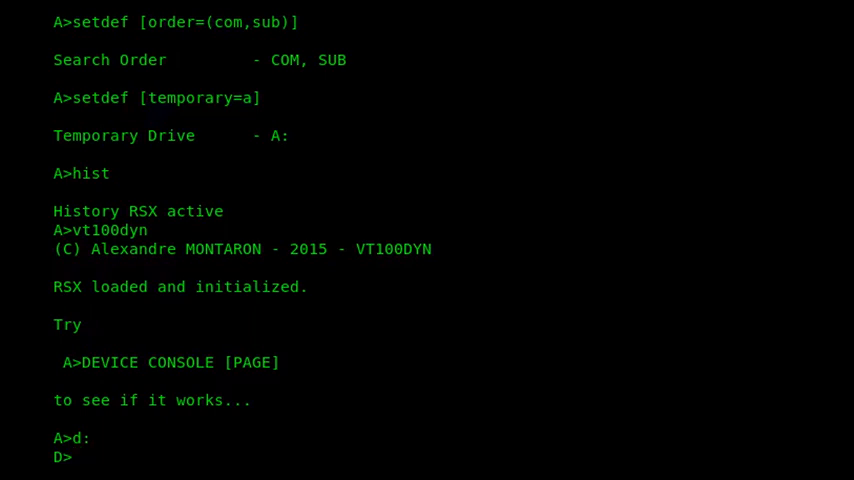
pyautogui.write('dir')
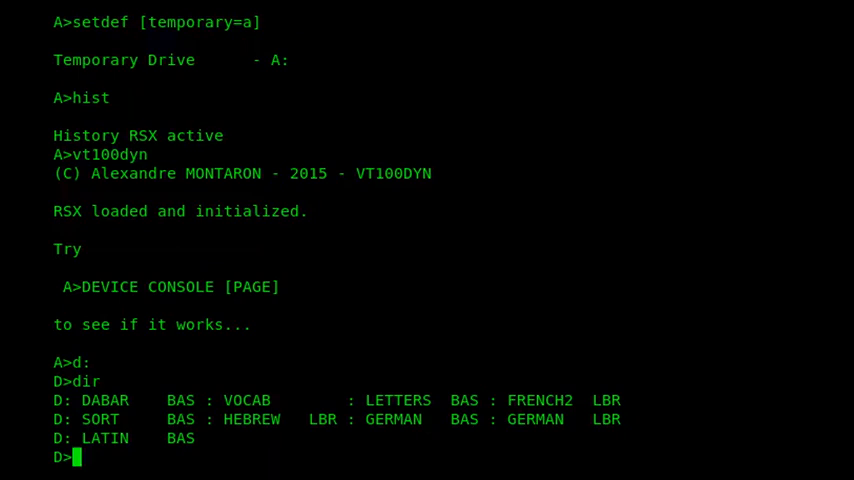
pyautogui.write('m')
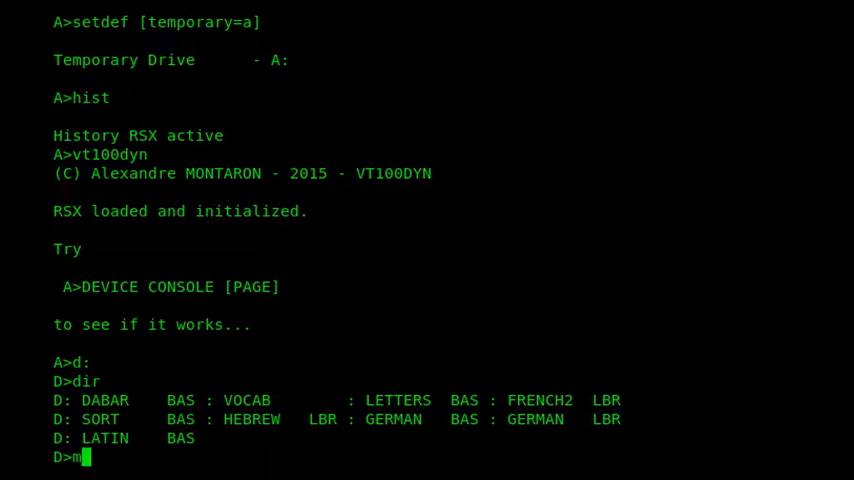
pyautogui.write('ba')
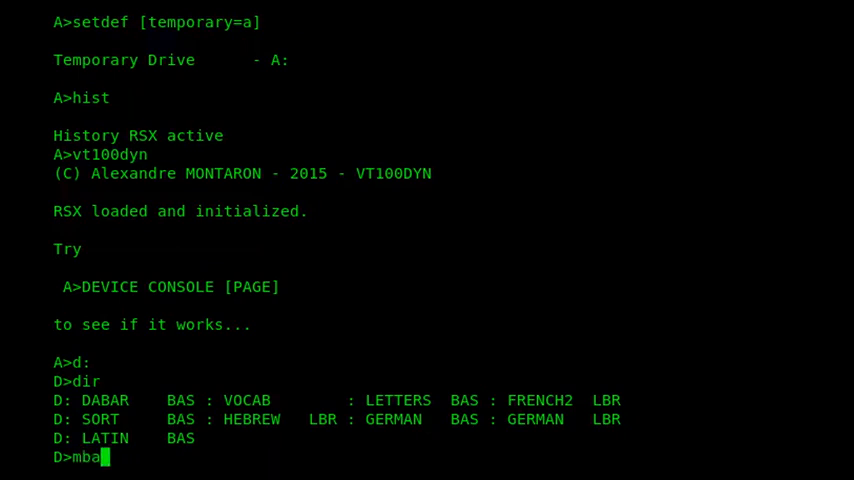
# - Run 'mbasic dabar.bas' and let DABAR load its Hebrew character sets
pyautogui.write('sic da')
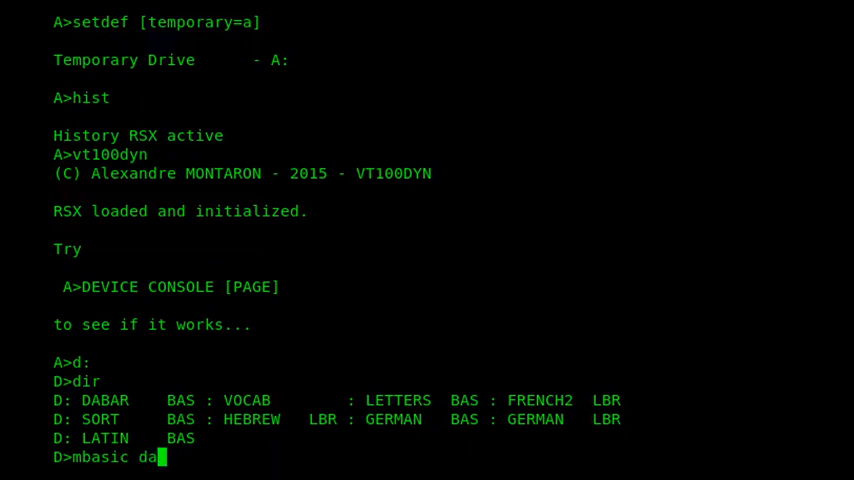
pyautogui.write('bar.bas')
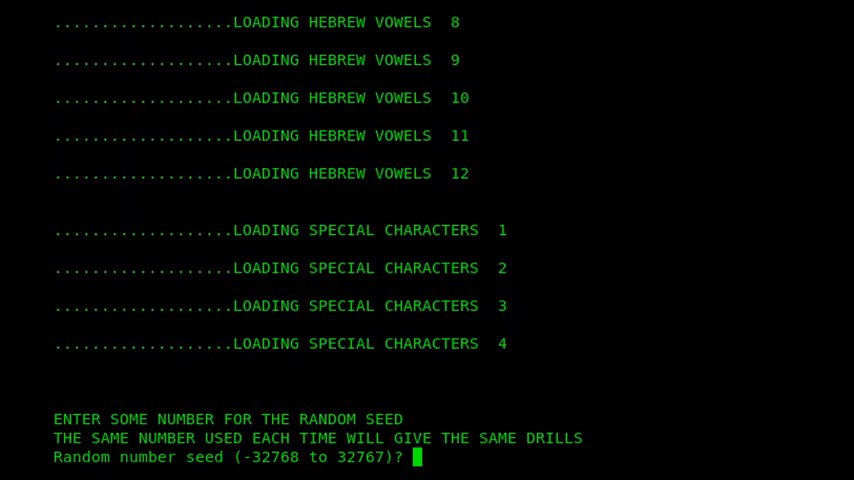
# - Enter seed 100 and choose option 2, review most recent words, from the master menu
pyautogui.write('100')
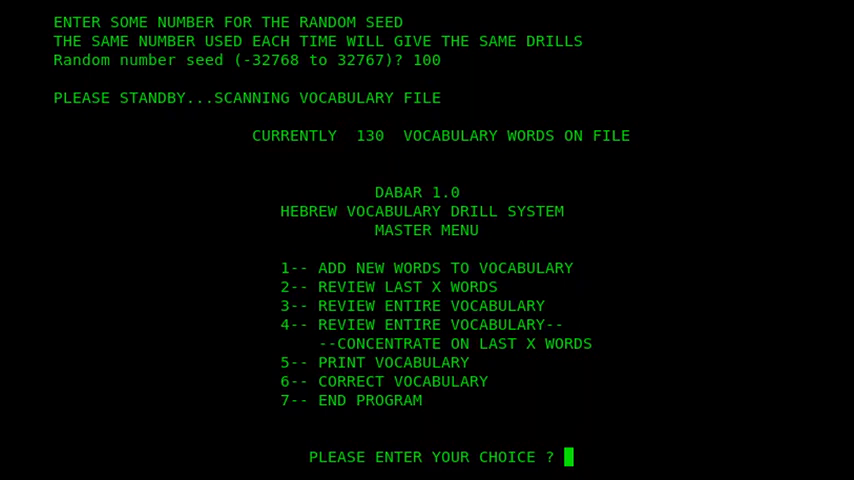
pyautogui.write('2')
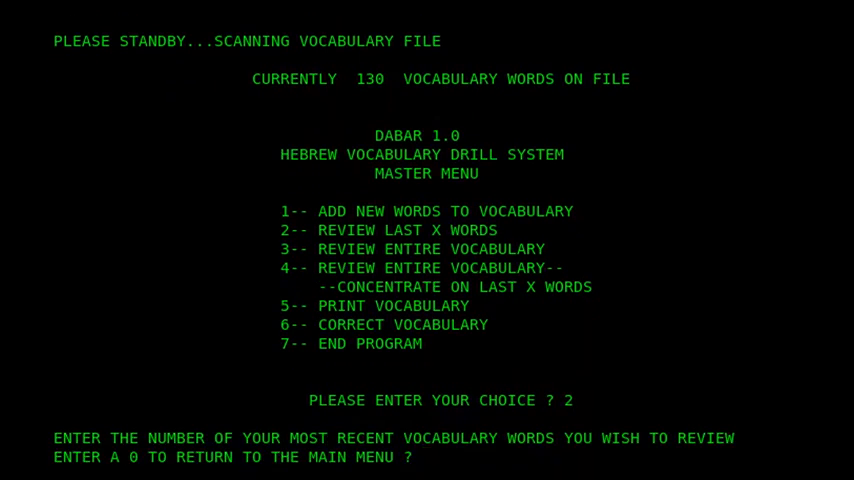
# - Request the last 5 words and answer the first definition 'I KILLED', marked correct
pyautogui.write('5')
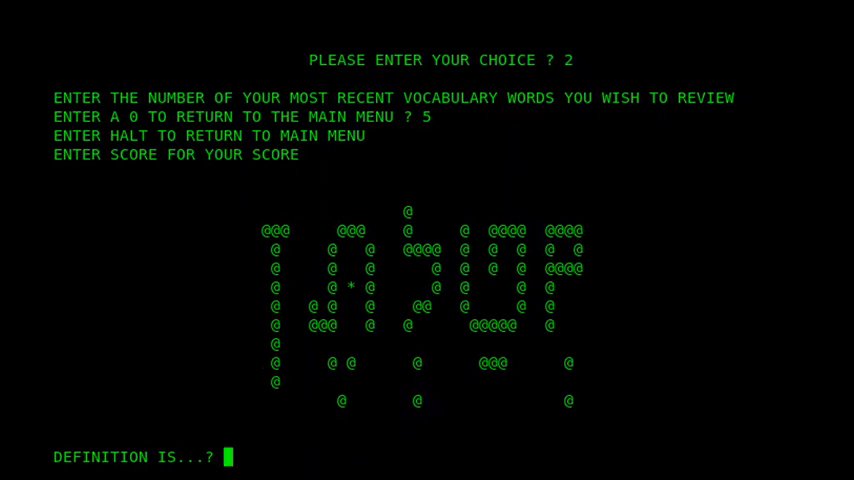
pyautogui.write('I KILLED')
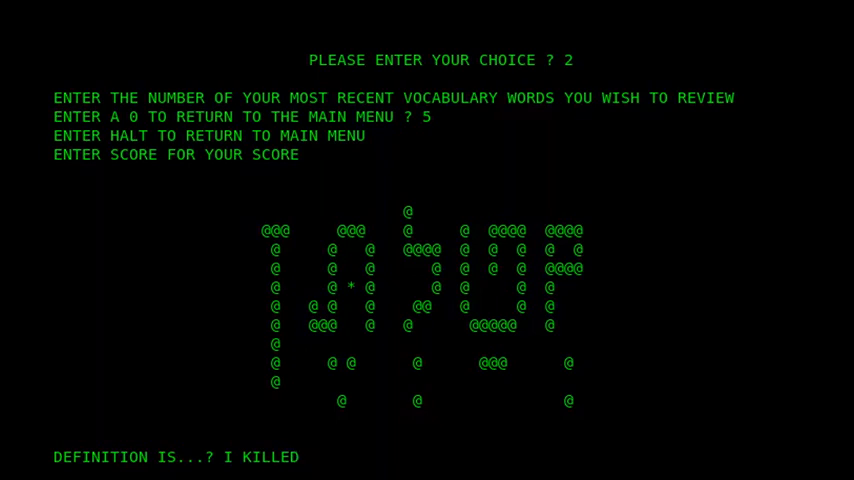
pyautogui.press('enter')
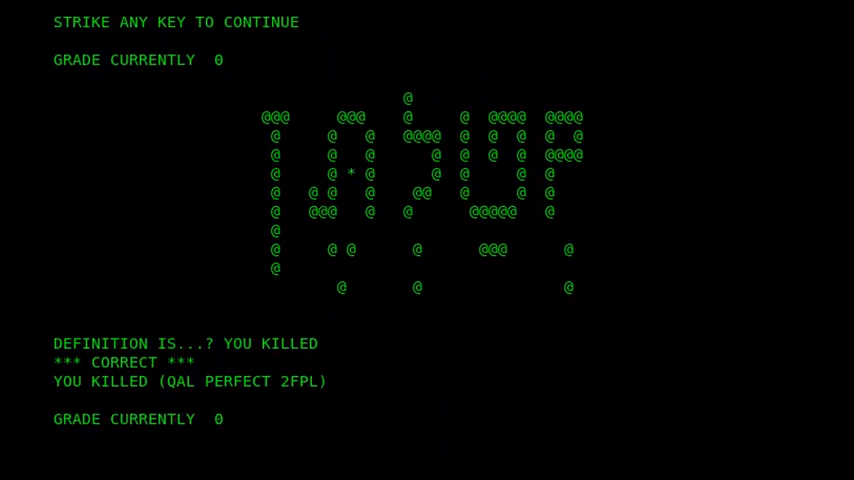
# - Continue to the next word and answer 'WE KILLED', raising the grade to 40
pyautogui.press('space')
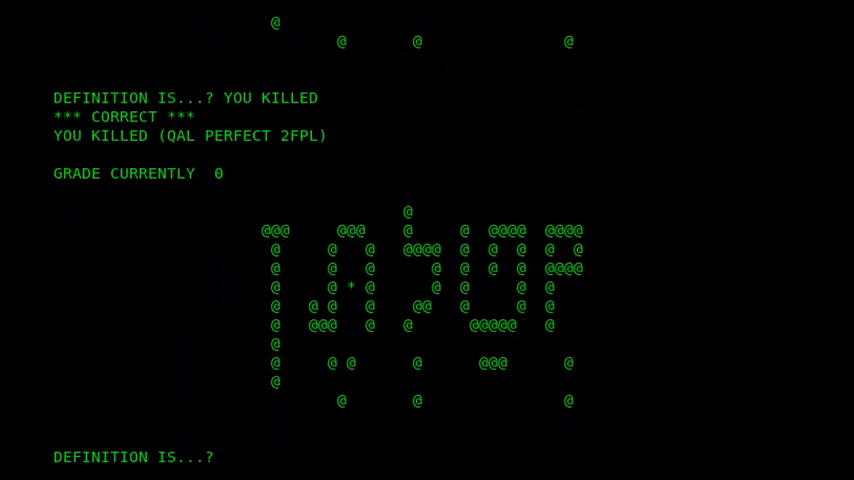
pyautogui.scroll(-3)
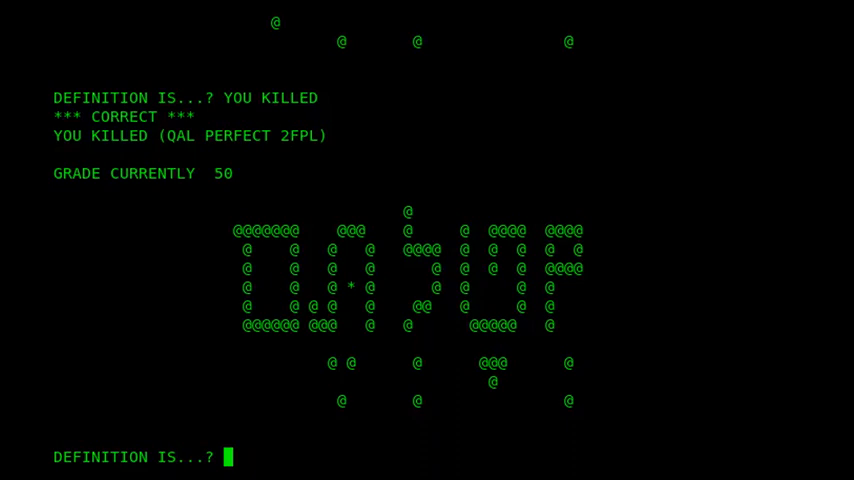
pyautogui.write('WE KILLE')
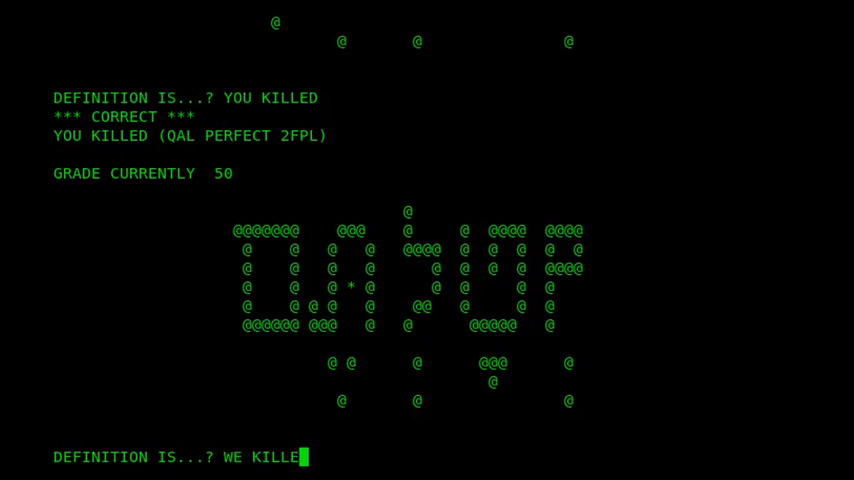
pyautogui.press('enter')
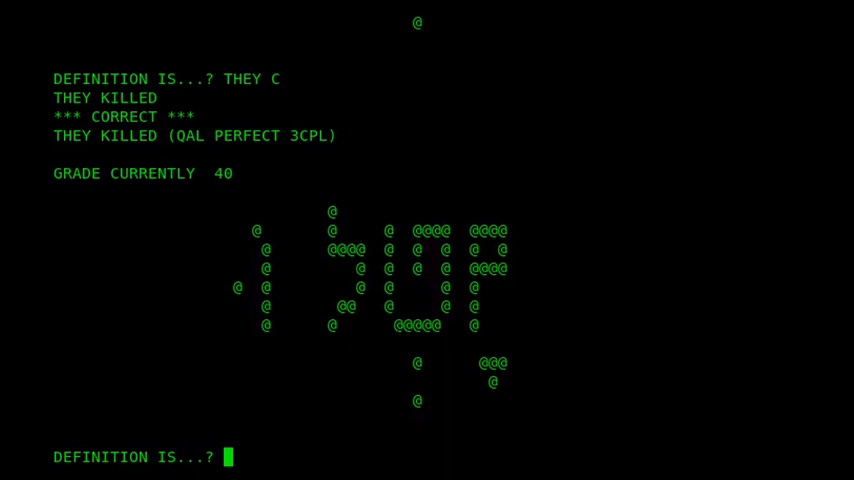
# - Answer the next word 'THEY KILLED', marked correct with grade 50
pyautogui.write('THEY KILLED')
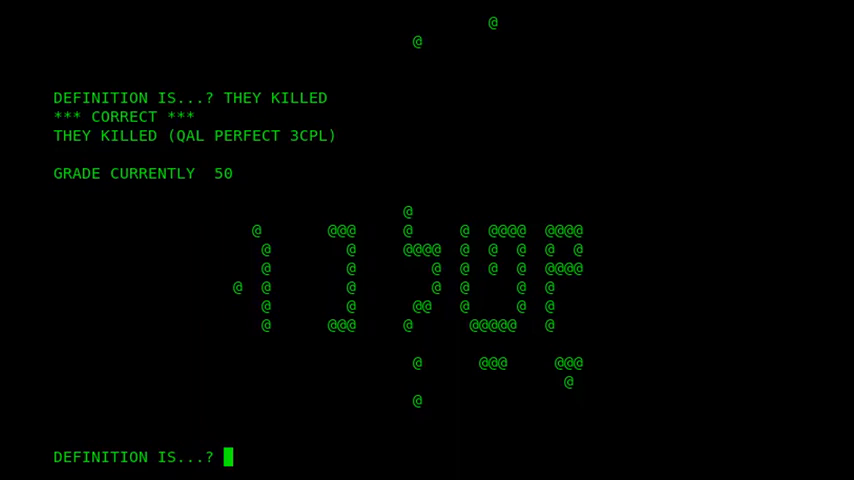
# - Break the drill with Ctrl+C, exit MBASIC via SYSTEM, and list drive D with SD
pyautogui.press('ctrl+c')
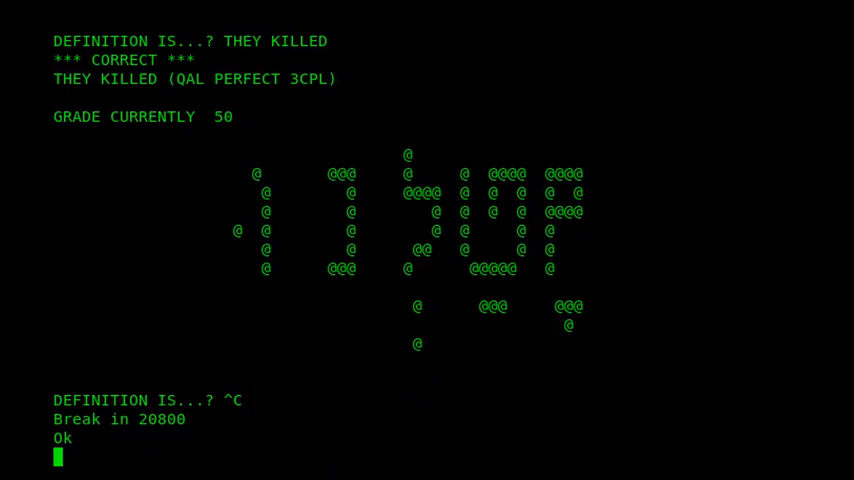
pyautogui.write('SYSTEM')
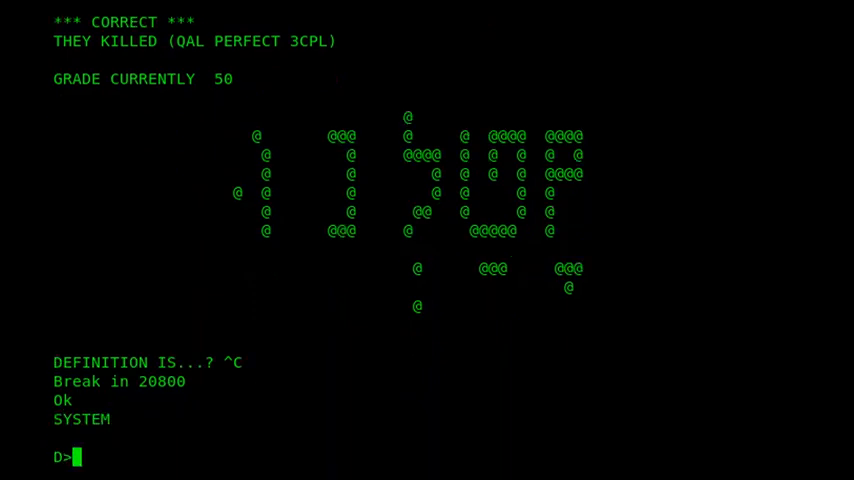
pyautogui.write('SD')
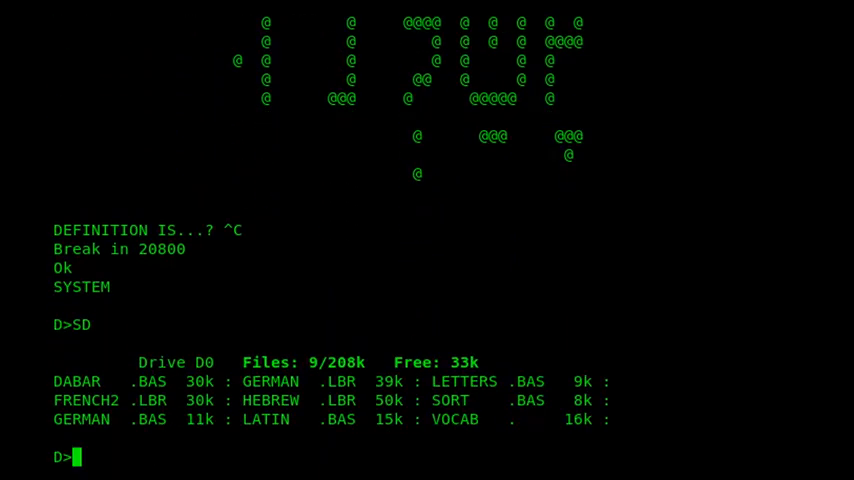